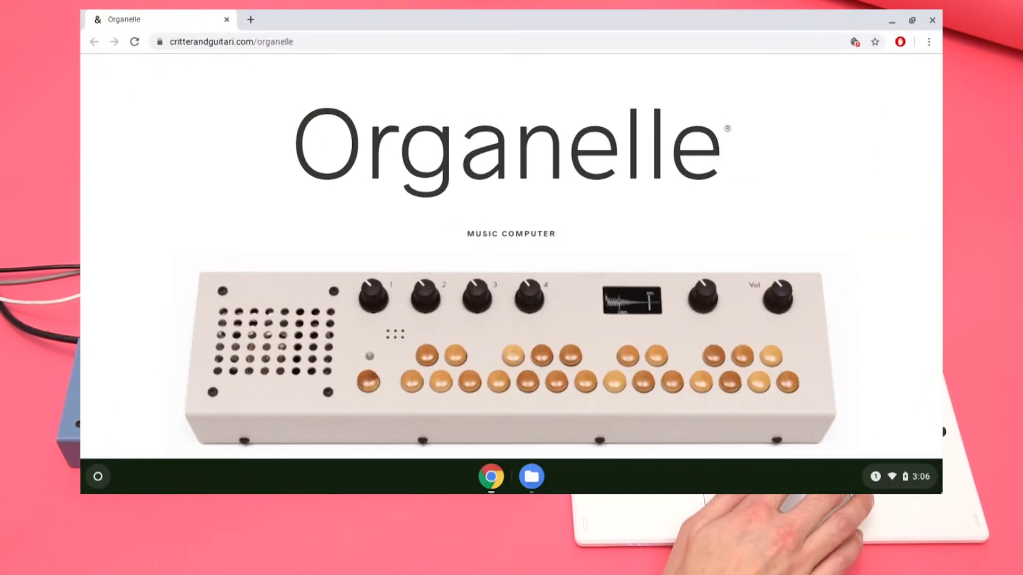
Open the Organelle home page at organellem.local in a new Chrome tab
click(899, 476)
text(organellem.local/)
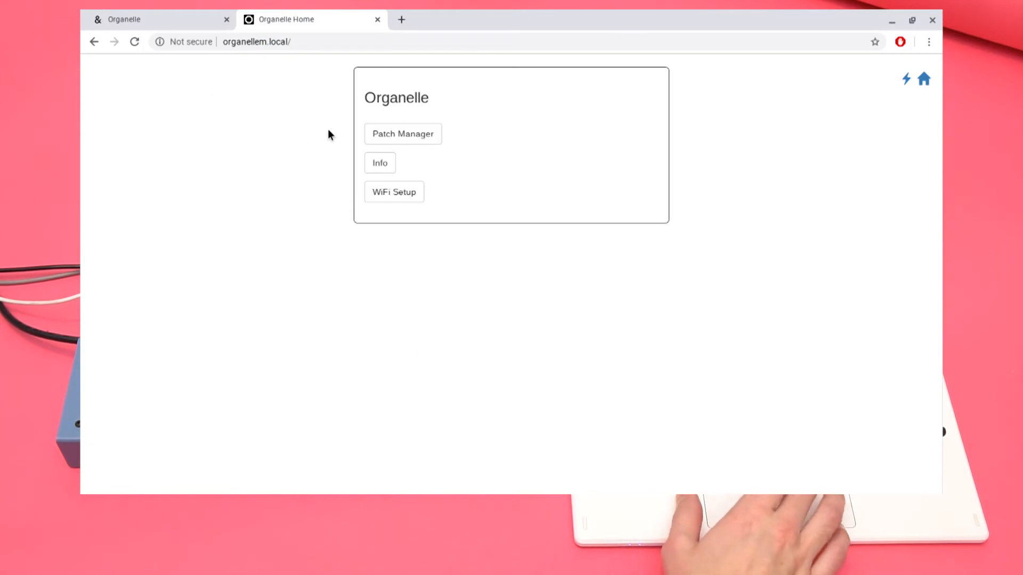
mouse_move(403, 133)
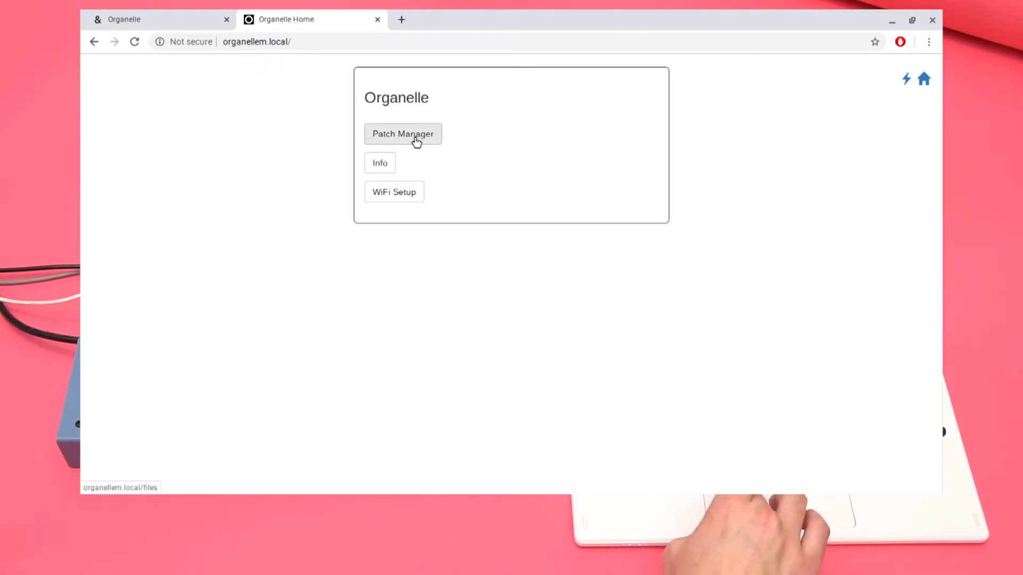
Open Patch Manager and browse into Patches › Samplers
click(402, 133)
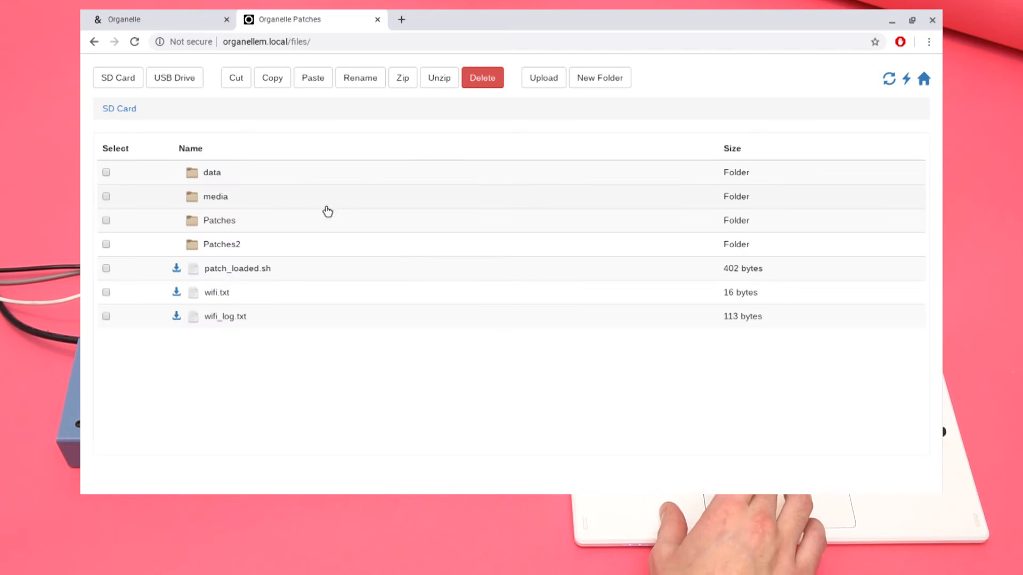
click(218, 220)
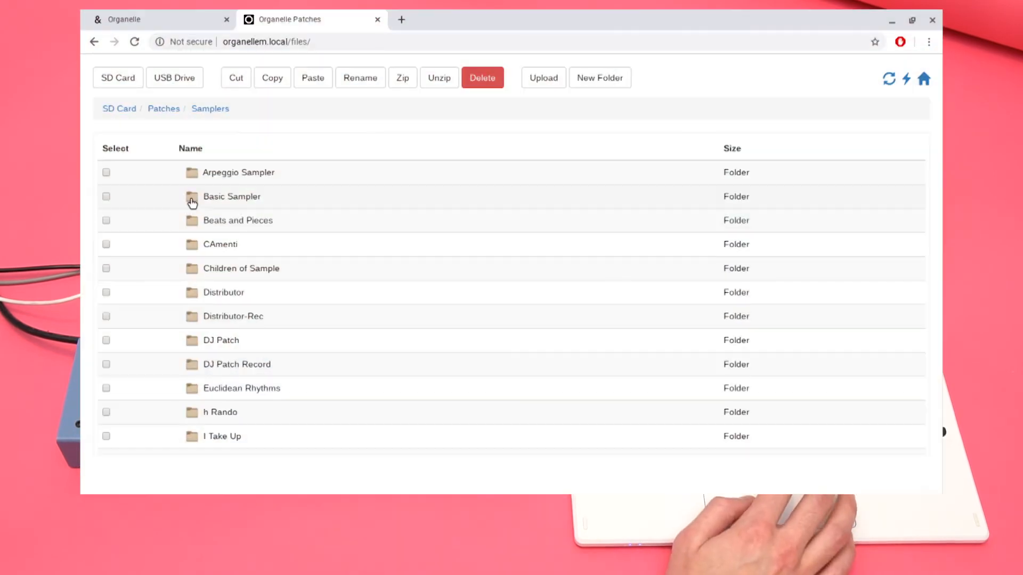
Copy and paste Basic Sampler into Samplers, then select the new Basic Sampler 2
click(106, 197)
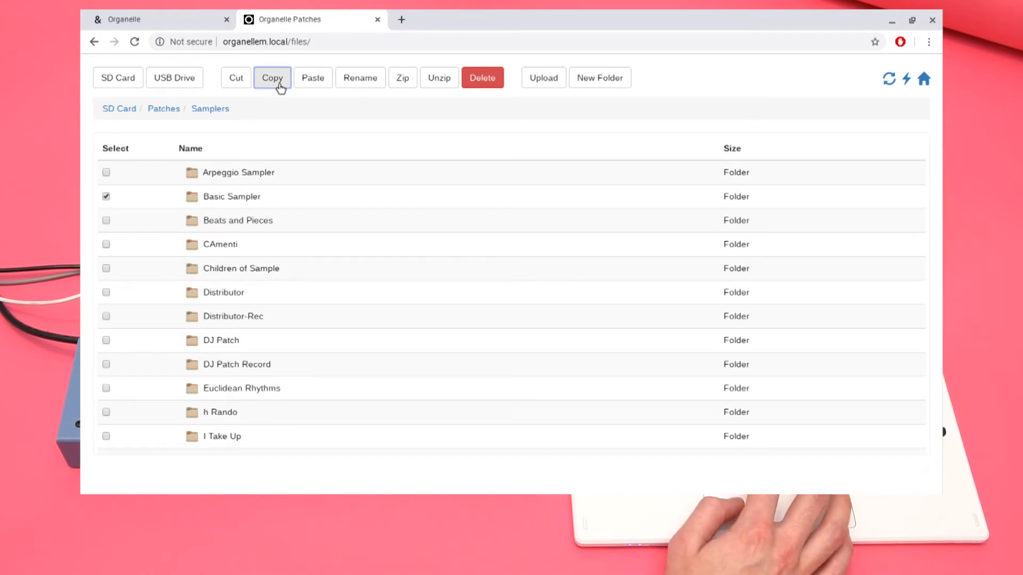
click(313, 78)
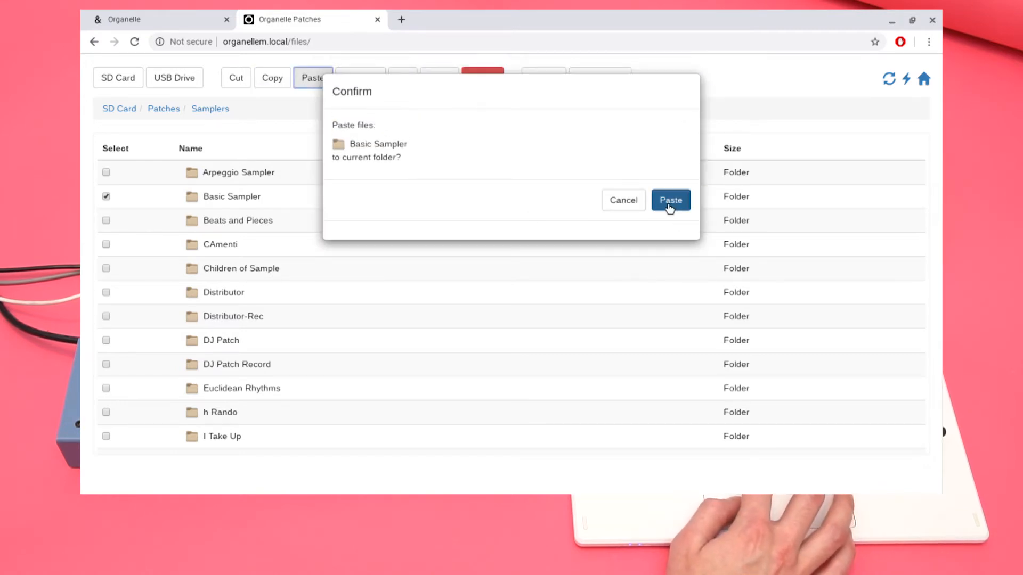
click(670, 200)
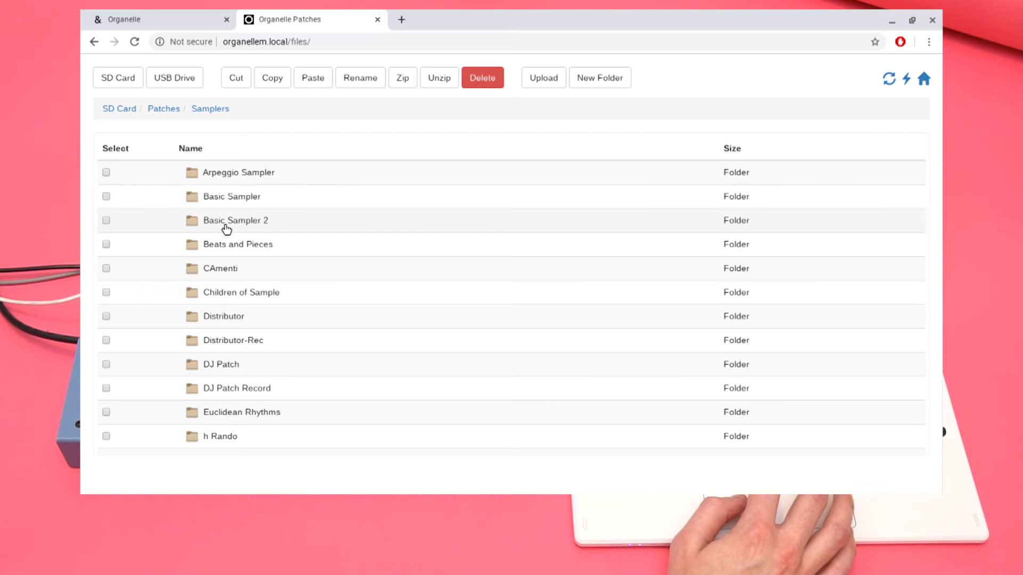
click(106, 221)
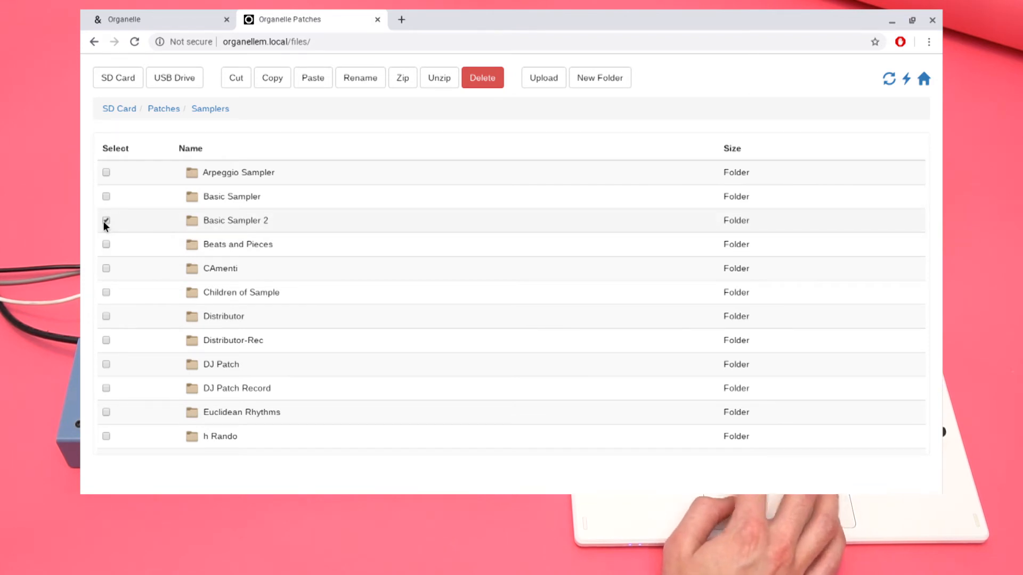
click(106, 220)
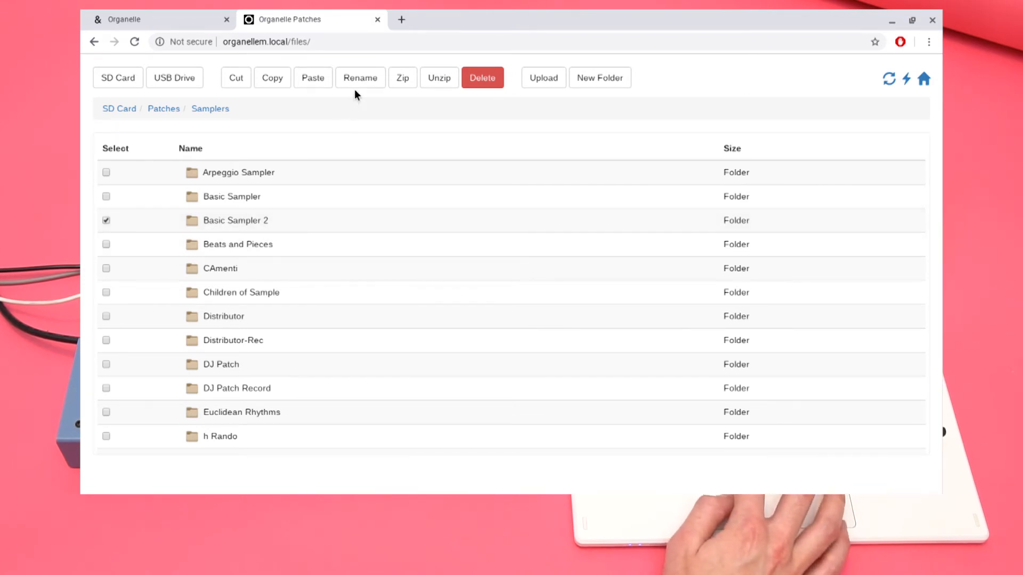
Rename Basic Sampler 2 by appending 'New', giving Basic Sampler New
click(360, 78)
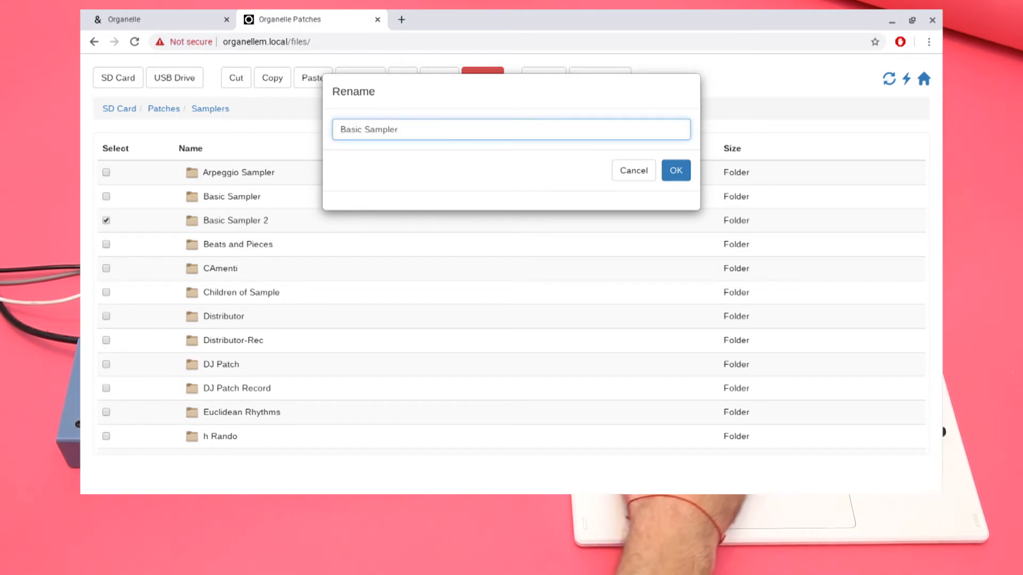
text(New)
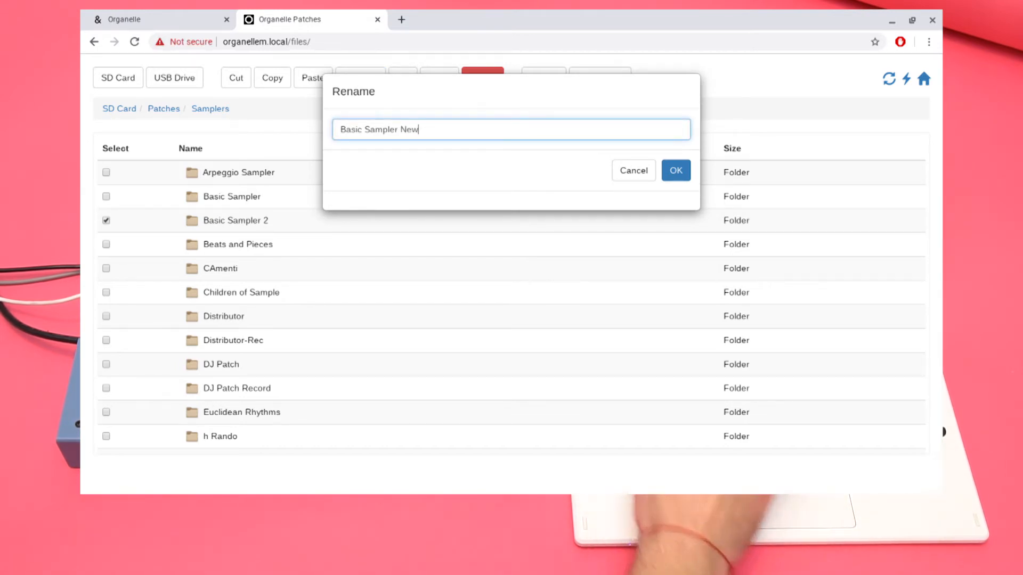
click(674, 170)
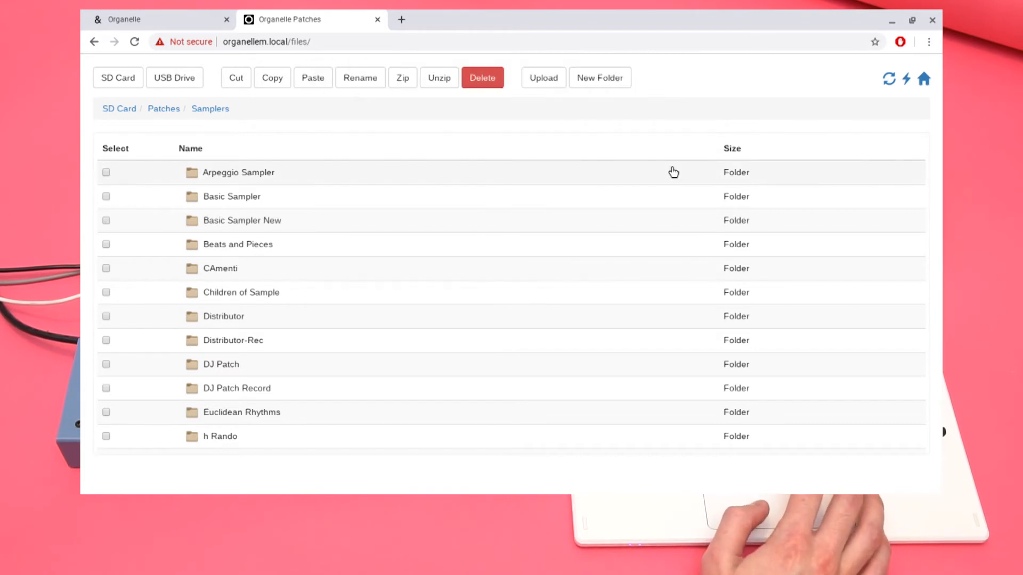
mouse_move(257, 224)
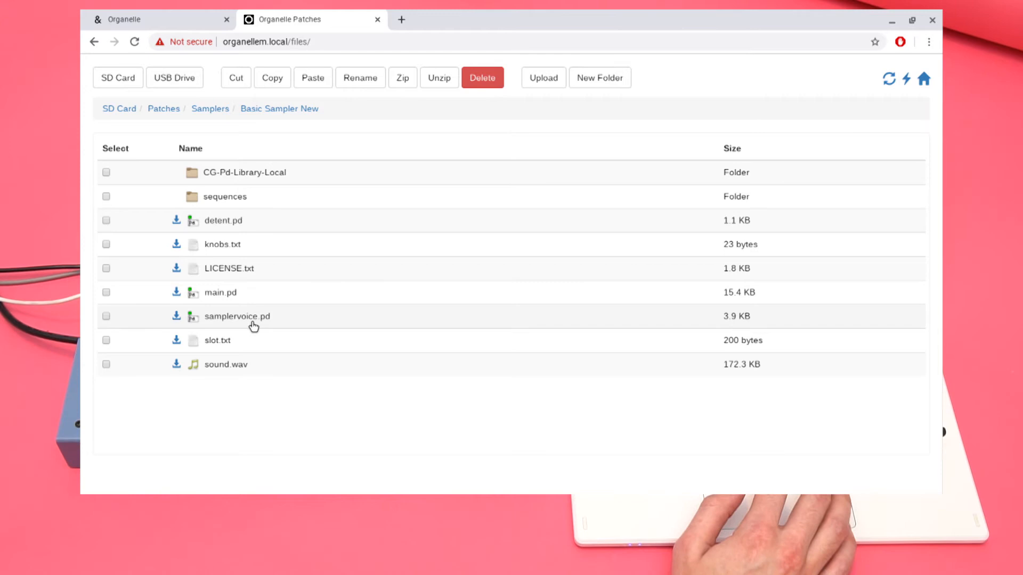
mouse_move(277, 366)
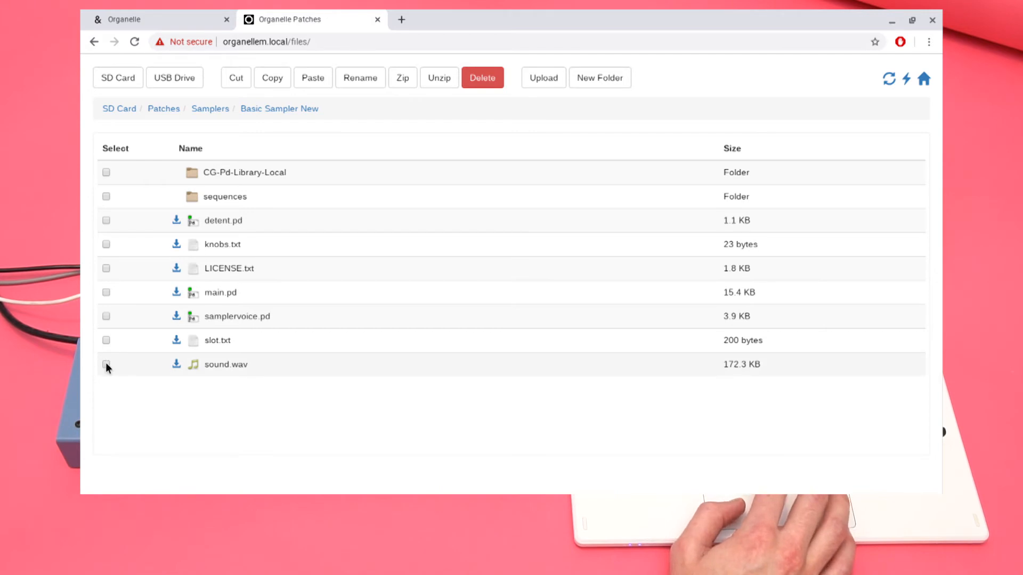
Delete sound.wav from the Basic Sampler New folder
click(106, 364)
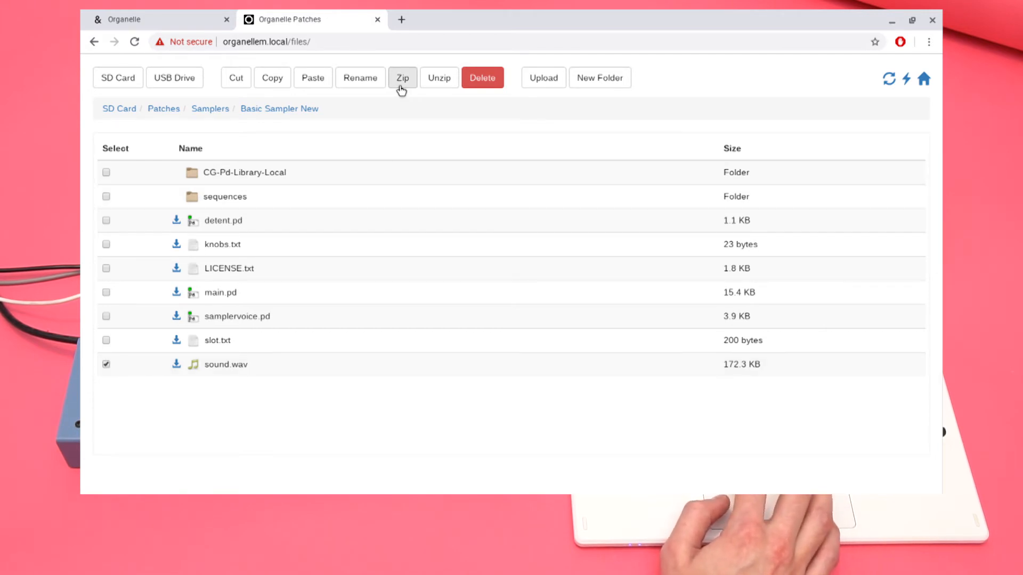
click(482, 78)
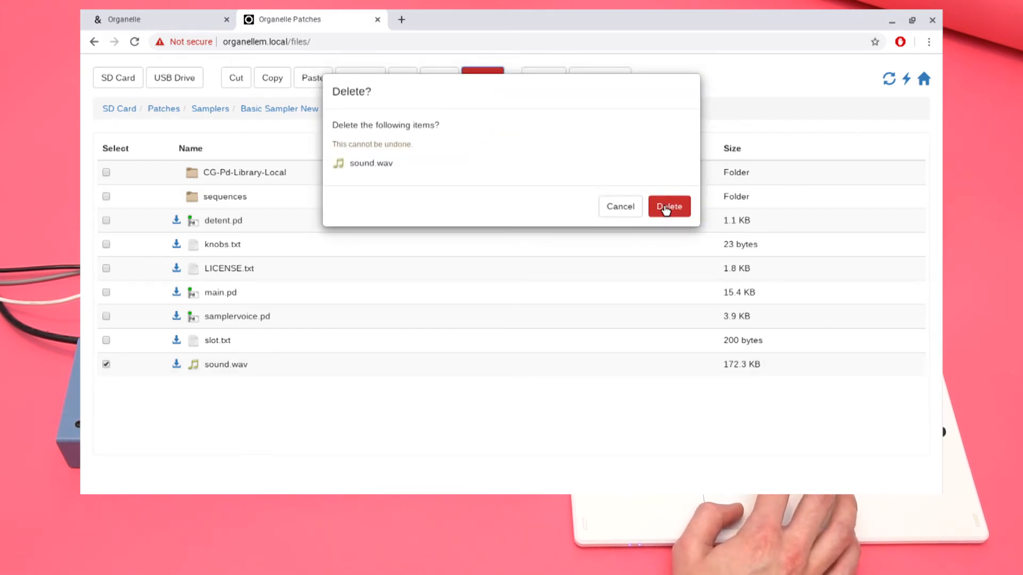
click(669, 207)
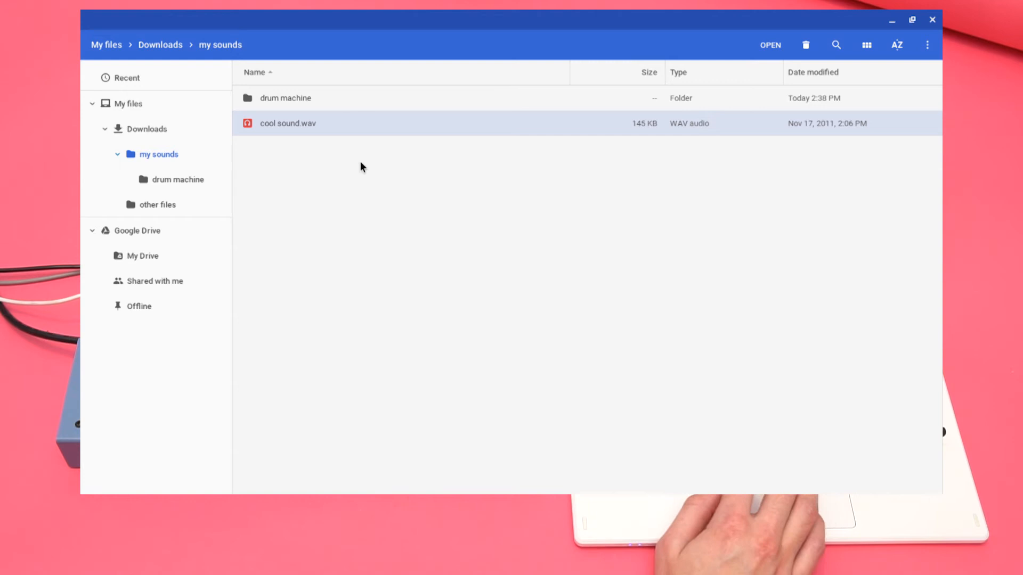
double_click(287, 123)
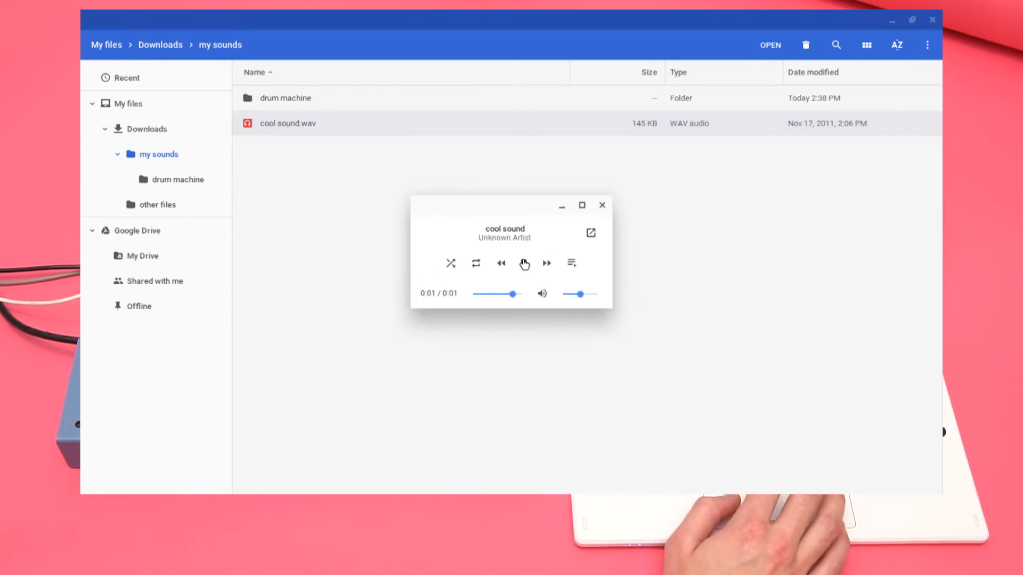
click(602, 205)
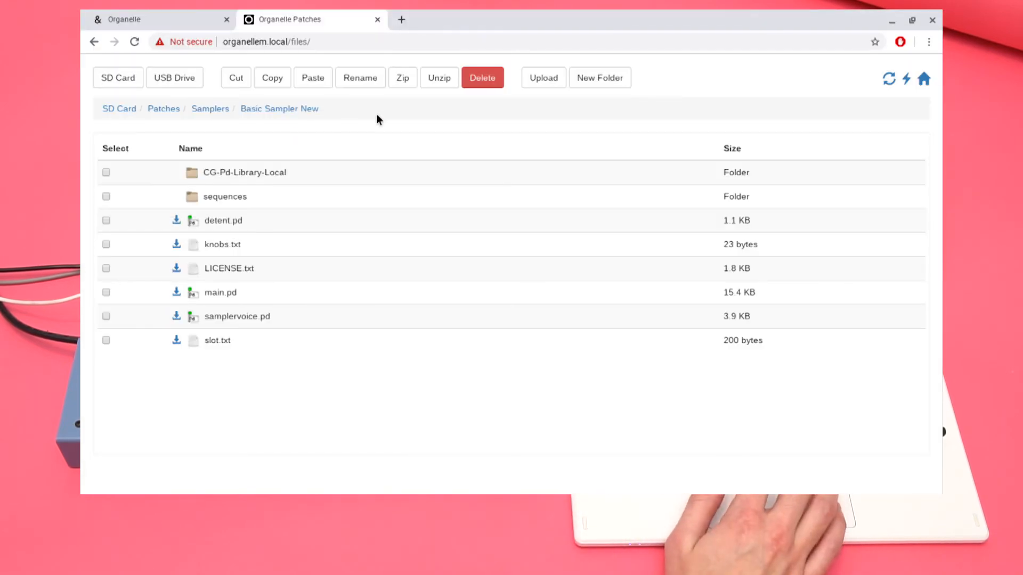
Upload cool sound.wav from my sounds, preview it, and select it
click(543, 78)
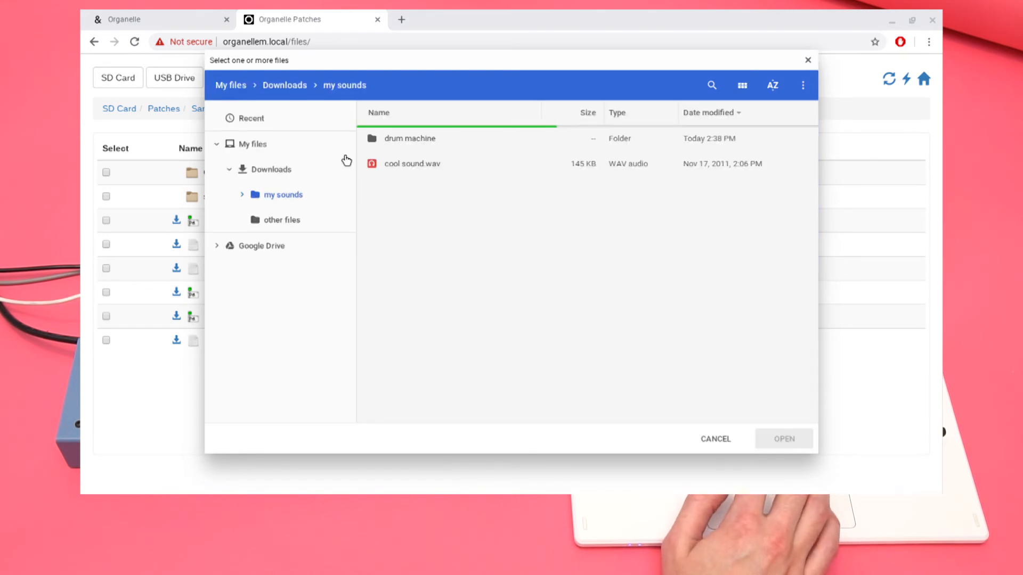
click(411, 164)
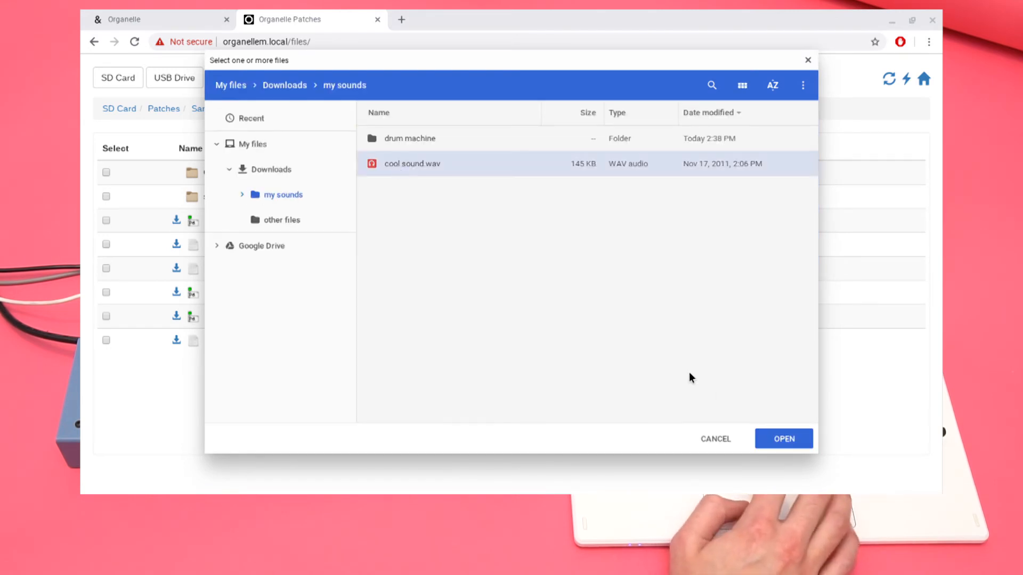
click(783, 439)
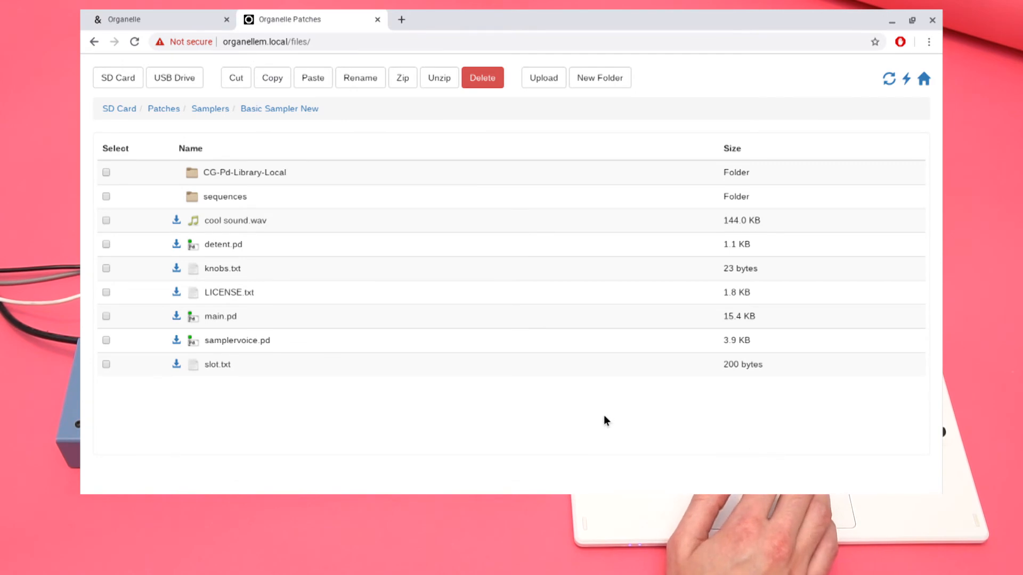
mouse_move(230, 222)
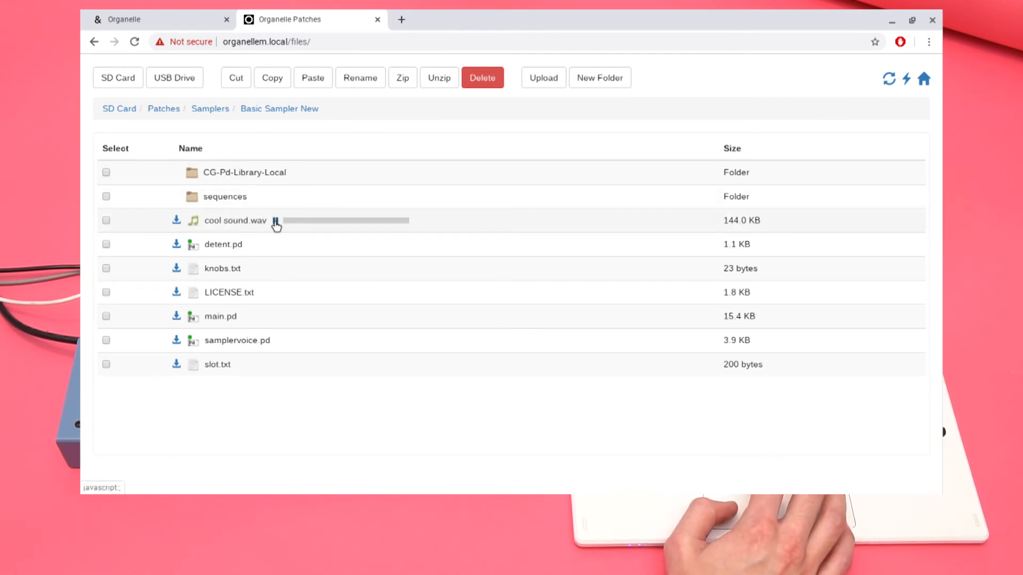
click(276, 220)
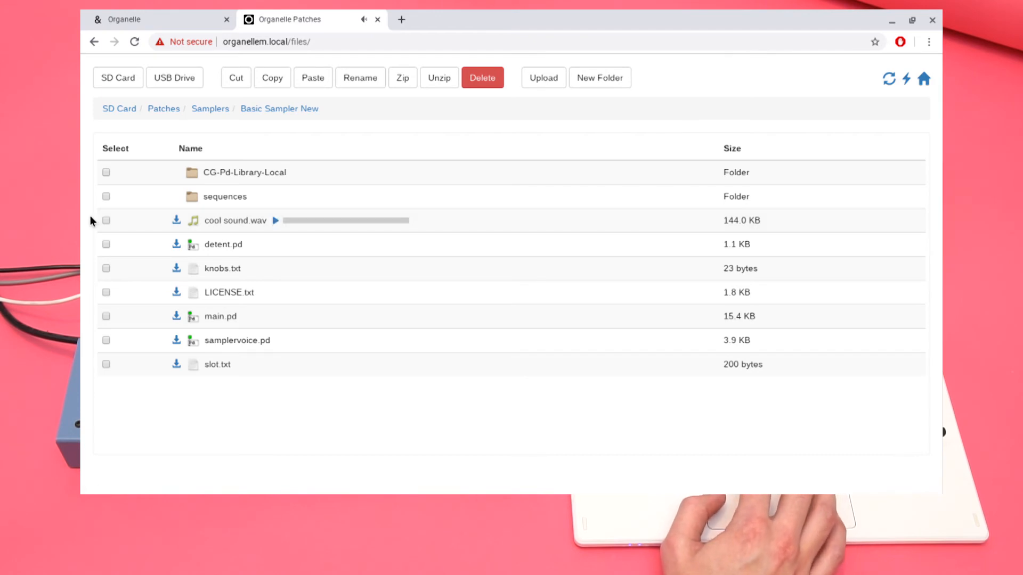
click(106, 221)
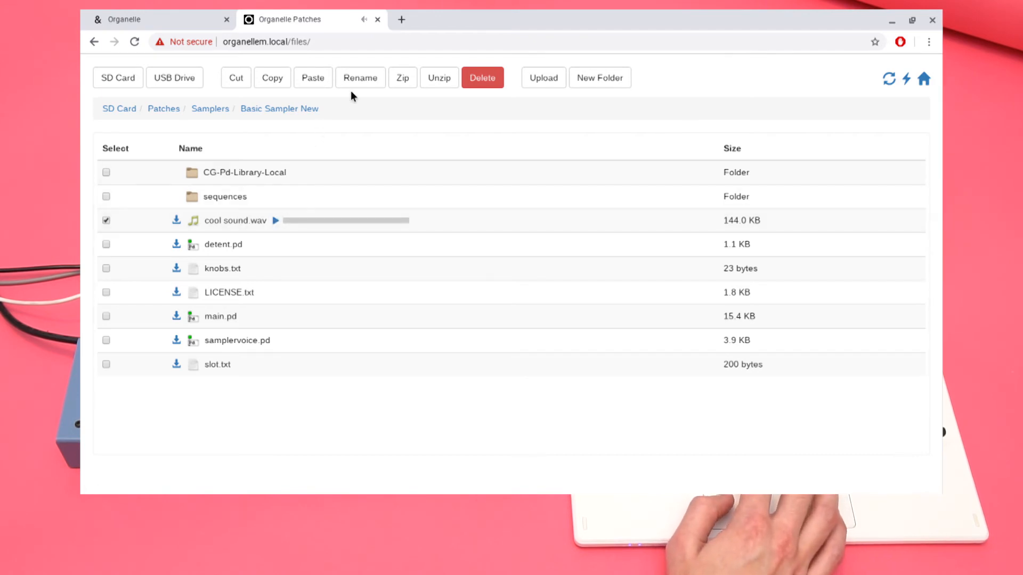
Rename cool sound.wav to sound.wav
click(359, 77)
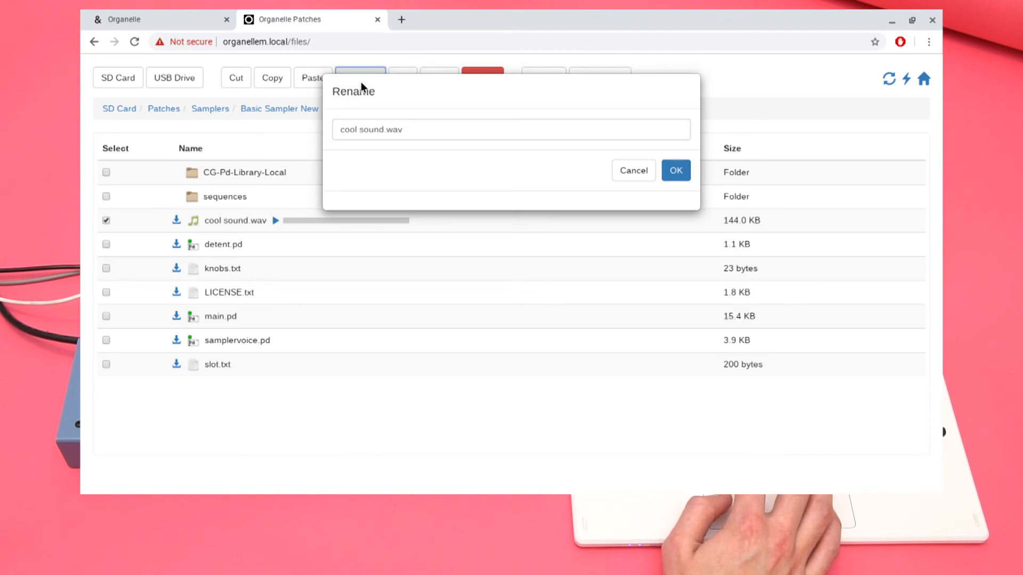
click(511, 128)
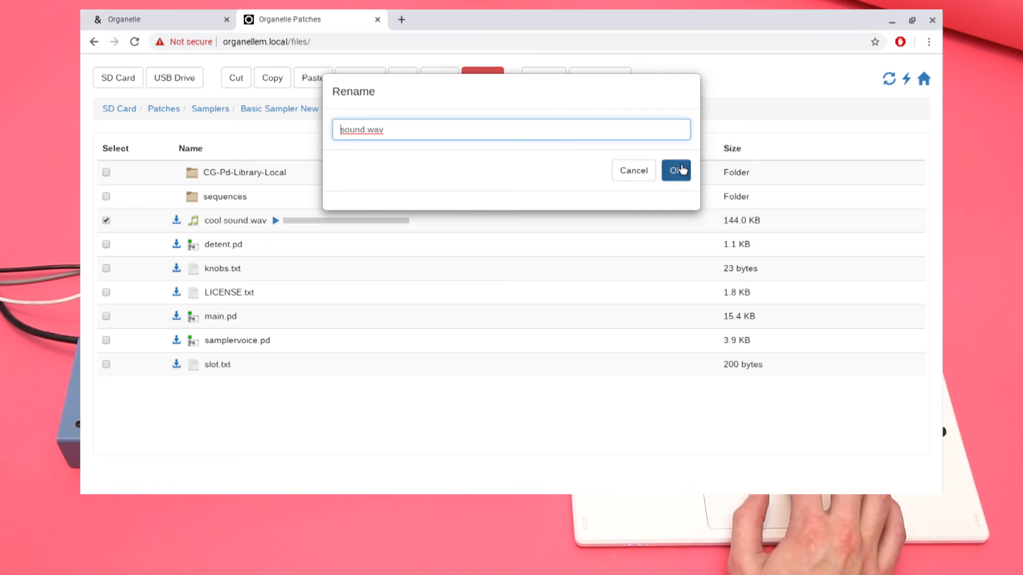
click(676, 170)
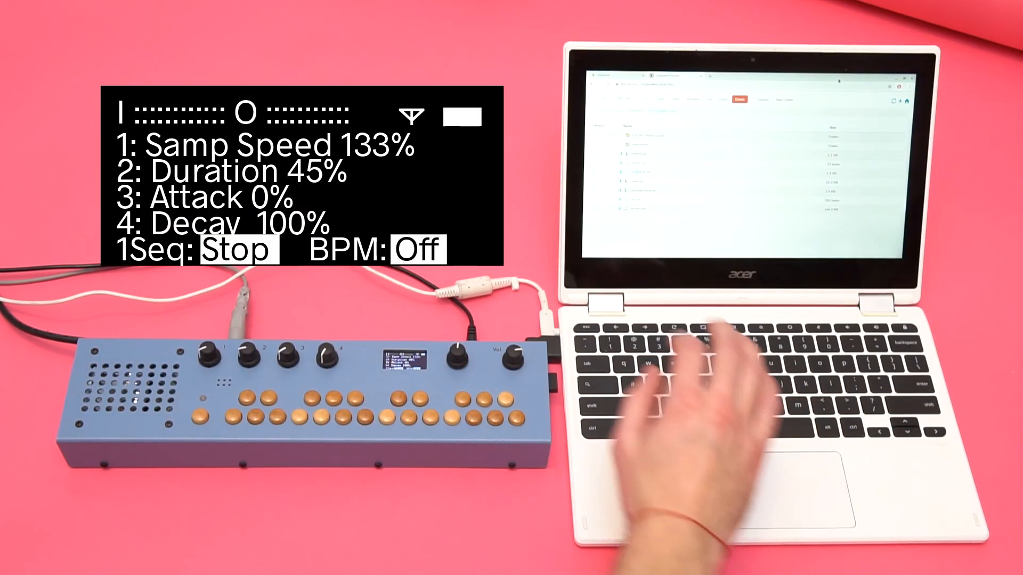